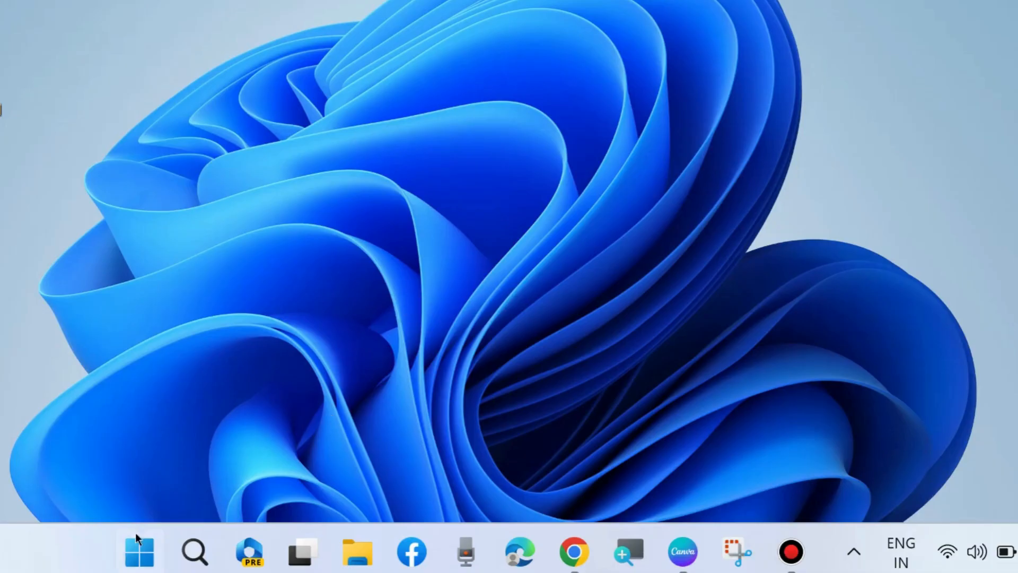
- Open Windows Settings from the Start quick menu and go to System > About
right_click(137, 552)
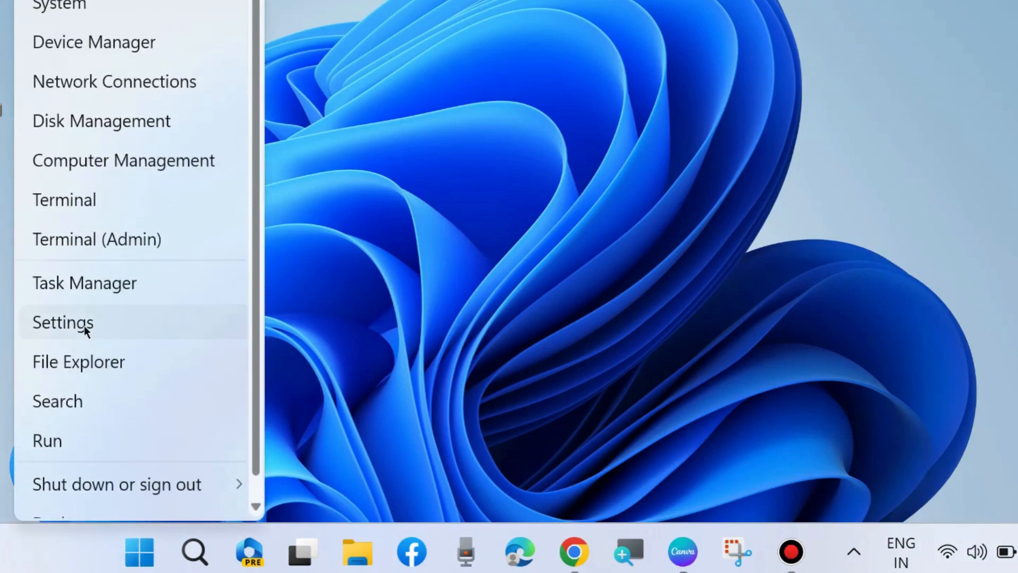
left_click(63, 322)
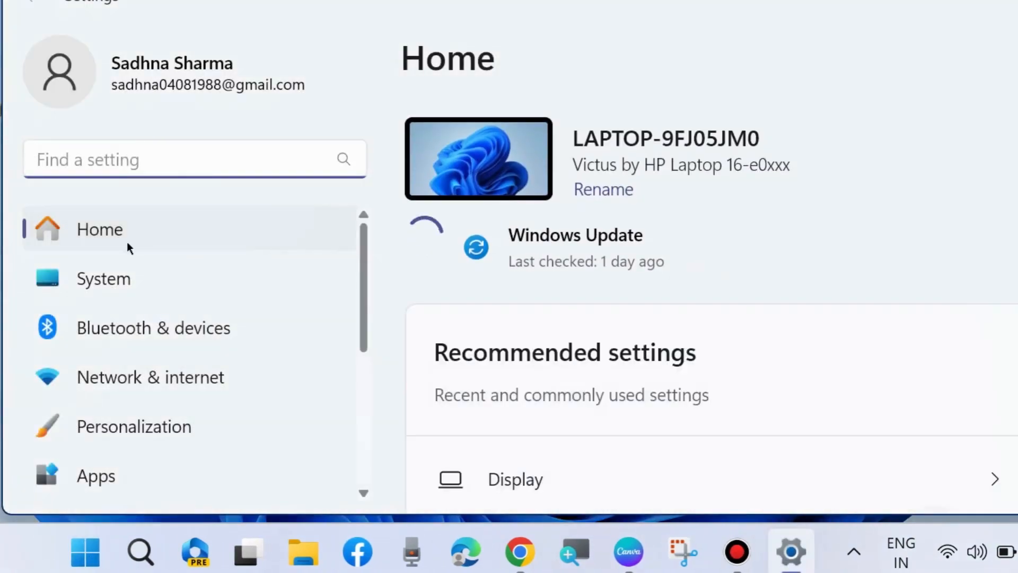
left_click(103, 278)
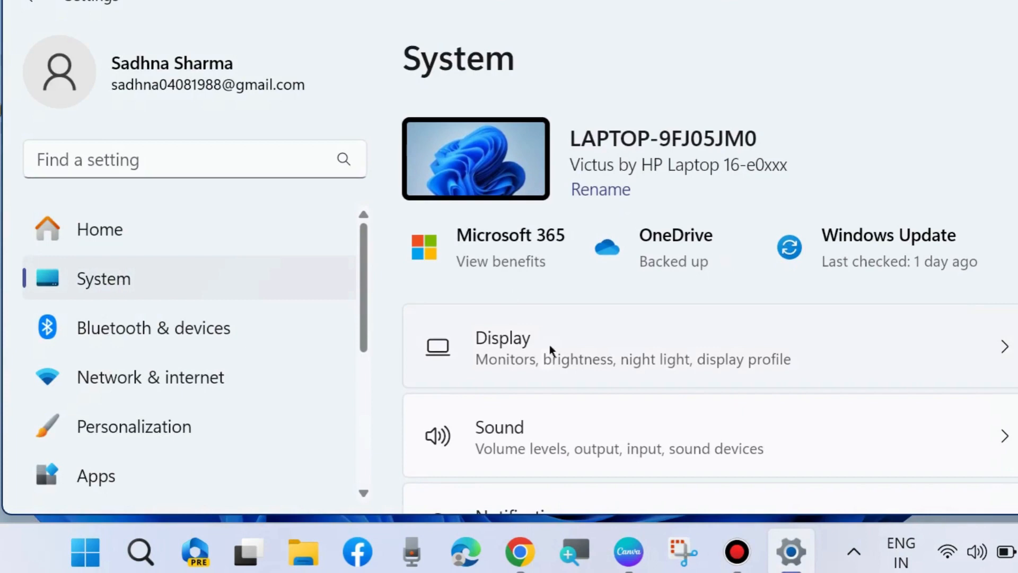
scroll("down", 3)
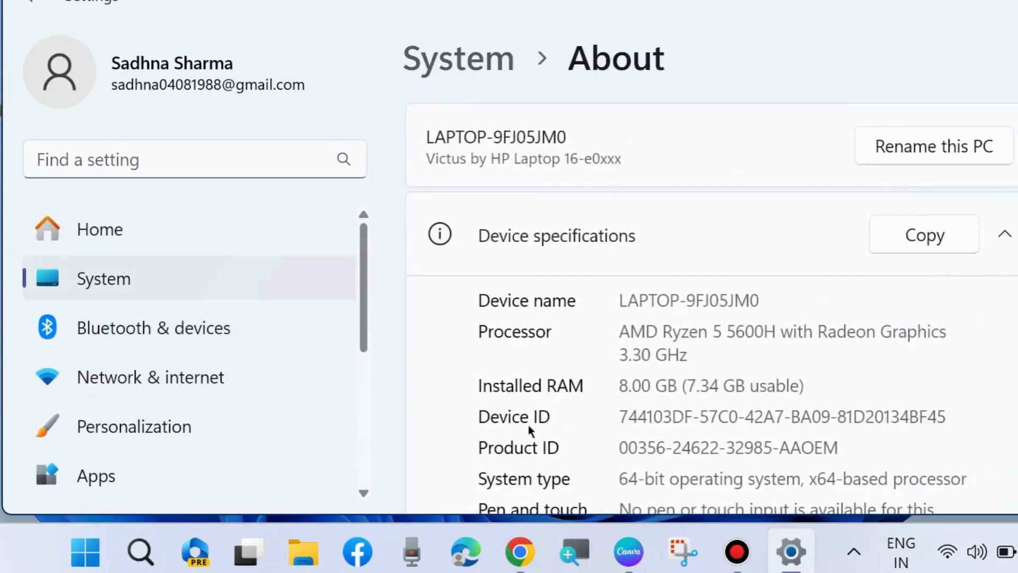
scroll("down", 3)
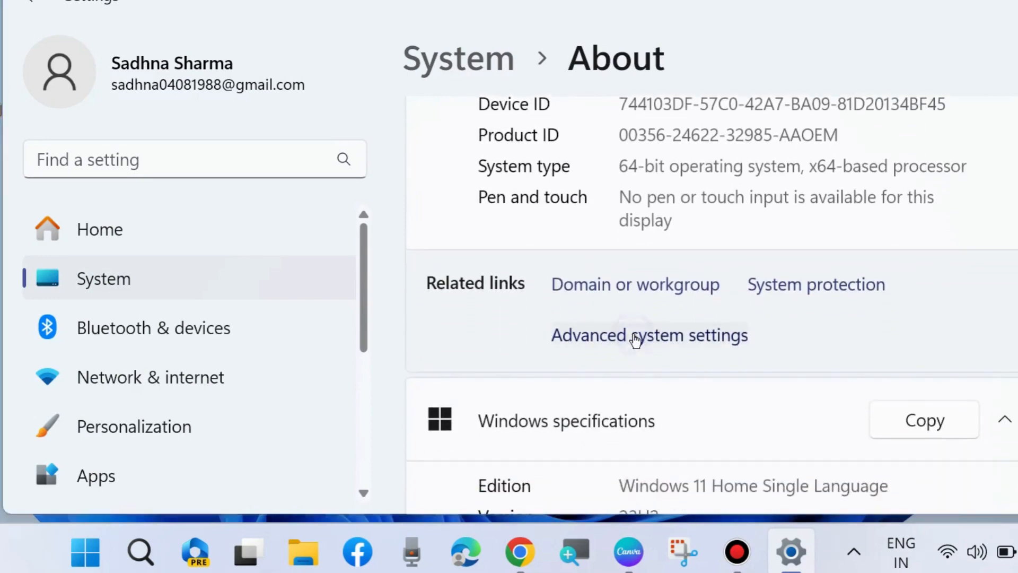
- In Startup and Recovery, turn off 'Automatically restart' after a system failure
left_click(649, 335)
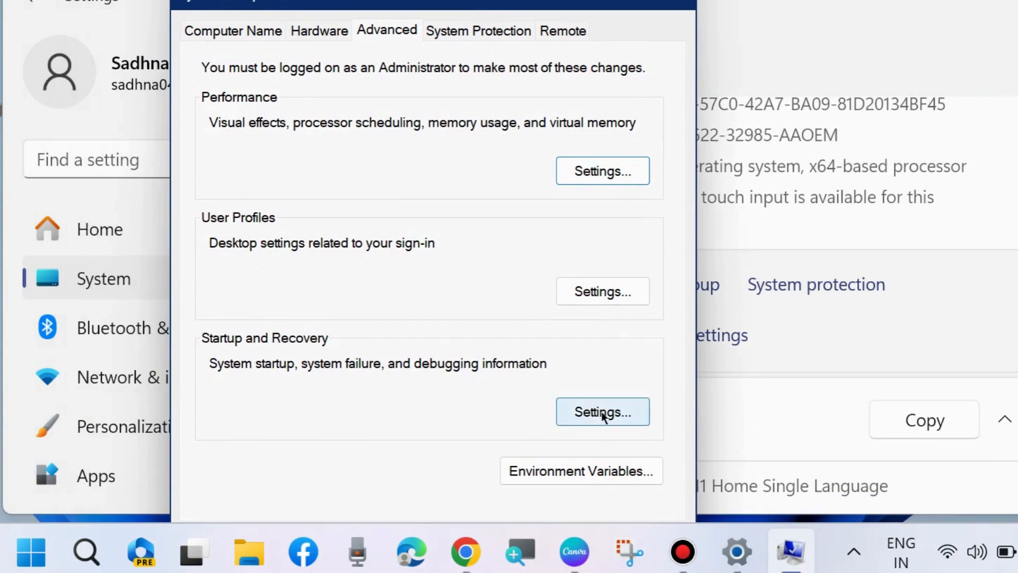
left_click(601, 411)
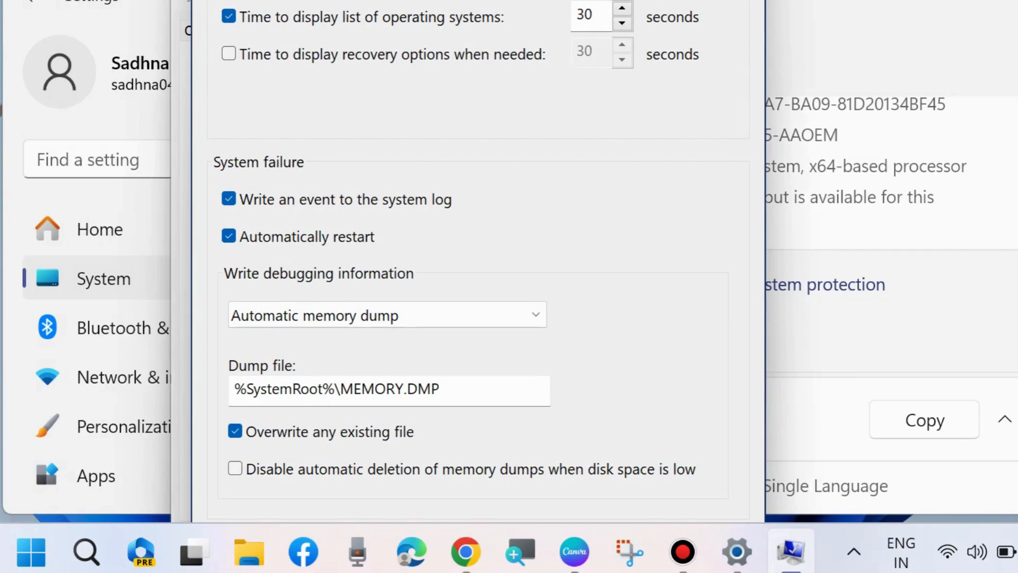
mouse_move(282, 282)
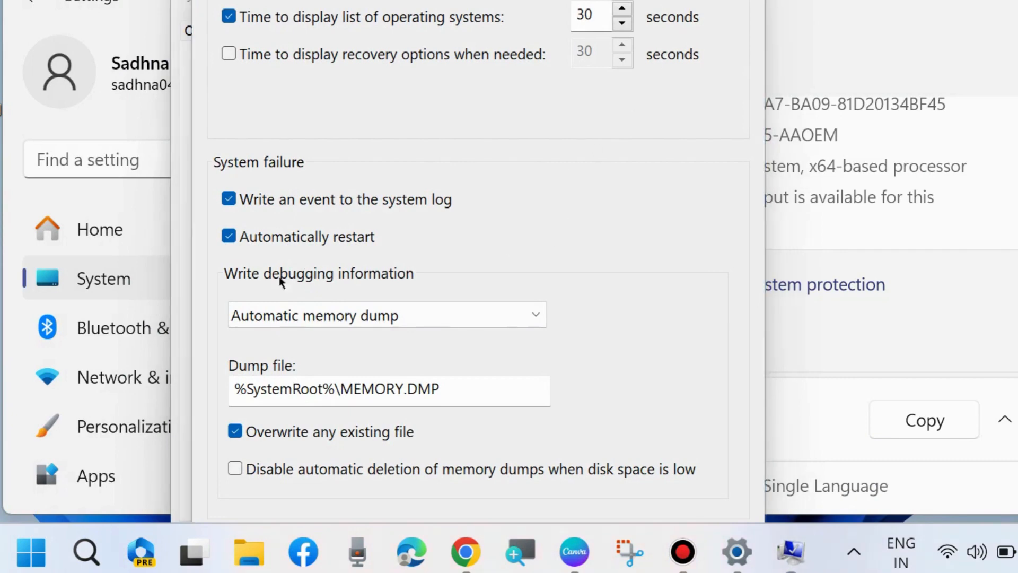
left_click(228, 236)
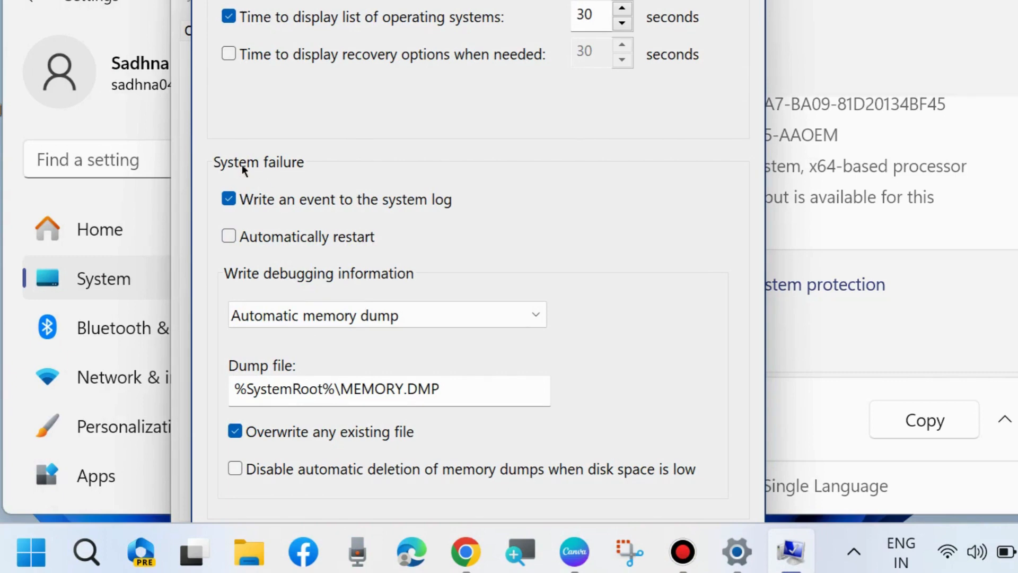
mouse_move(627, 551)
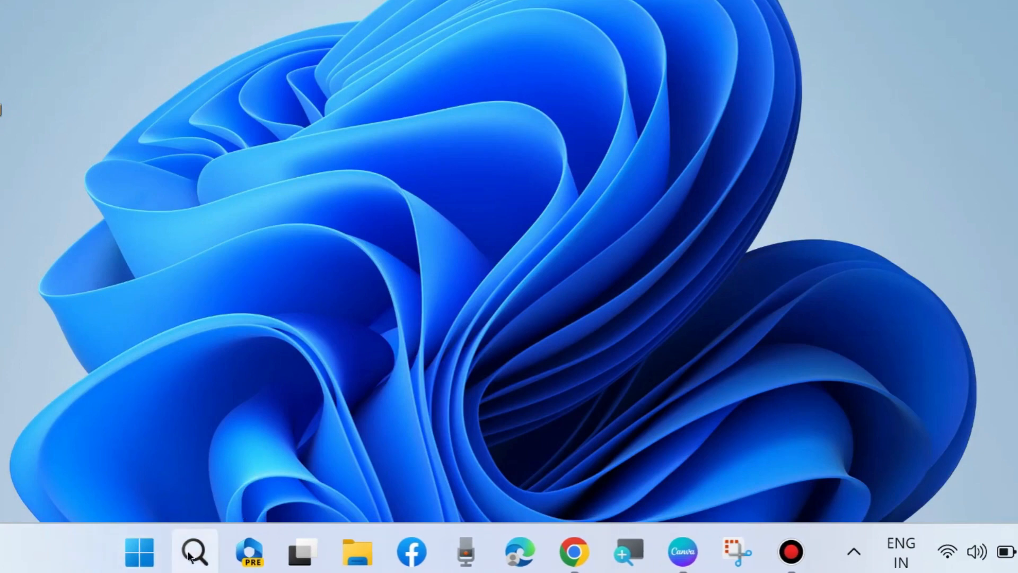
- Launch Control Panel from Windows search and open Power Options
left_click(193, 551)
type("cp")
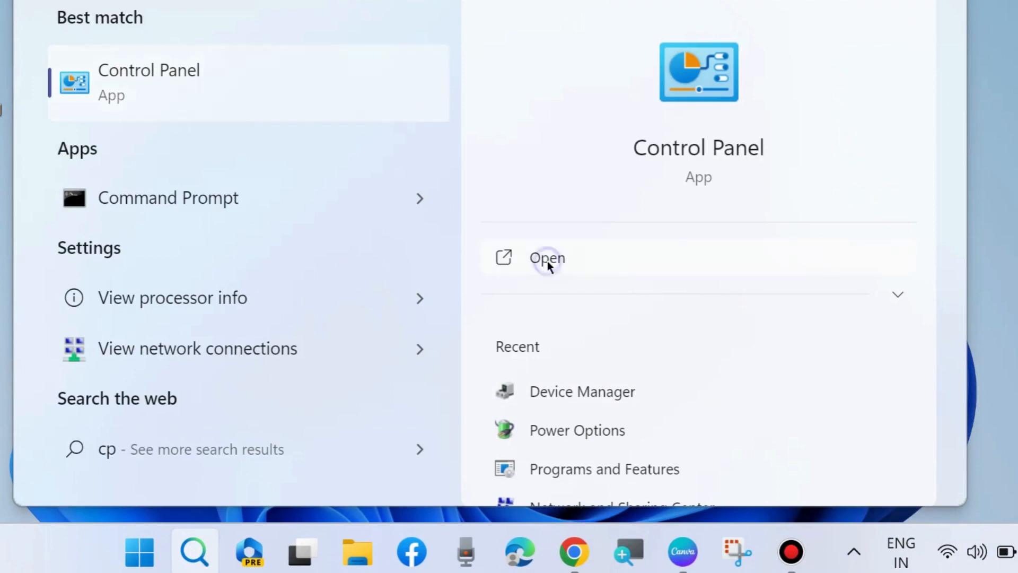
left_click(547, 258)
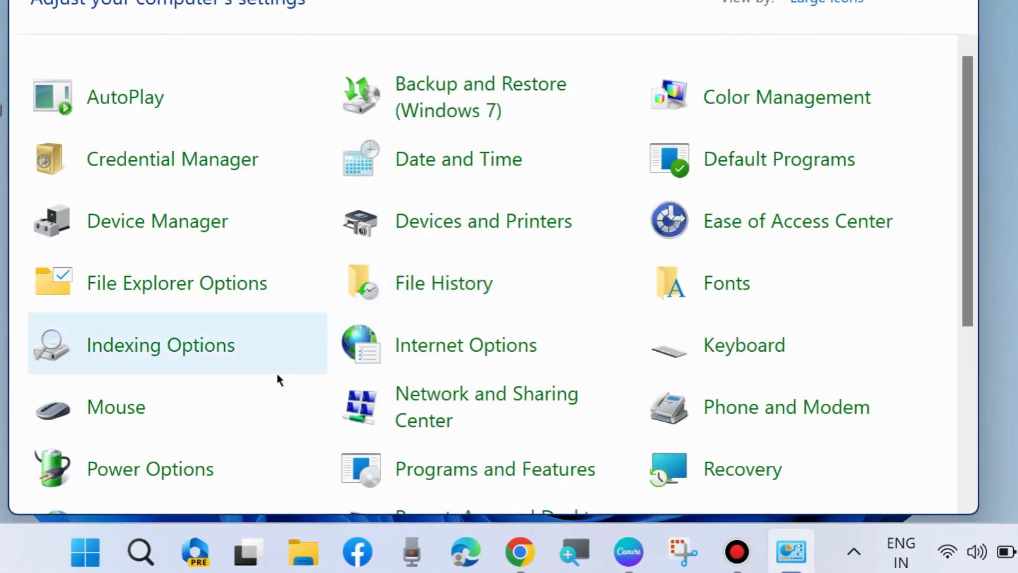
scroll("down", 3)
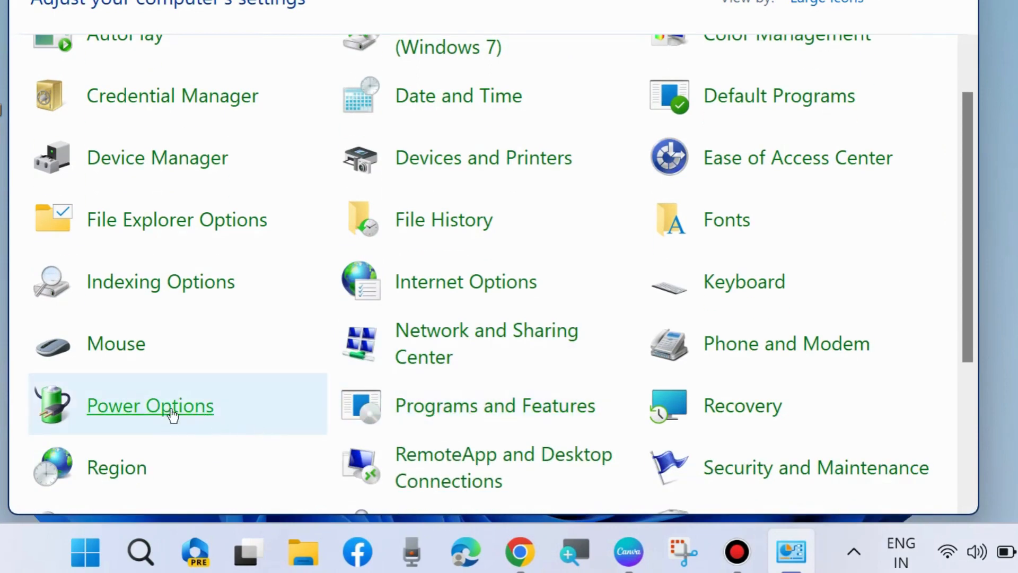
left_click(150, 405)
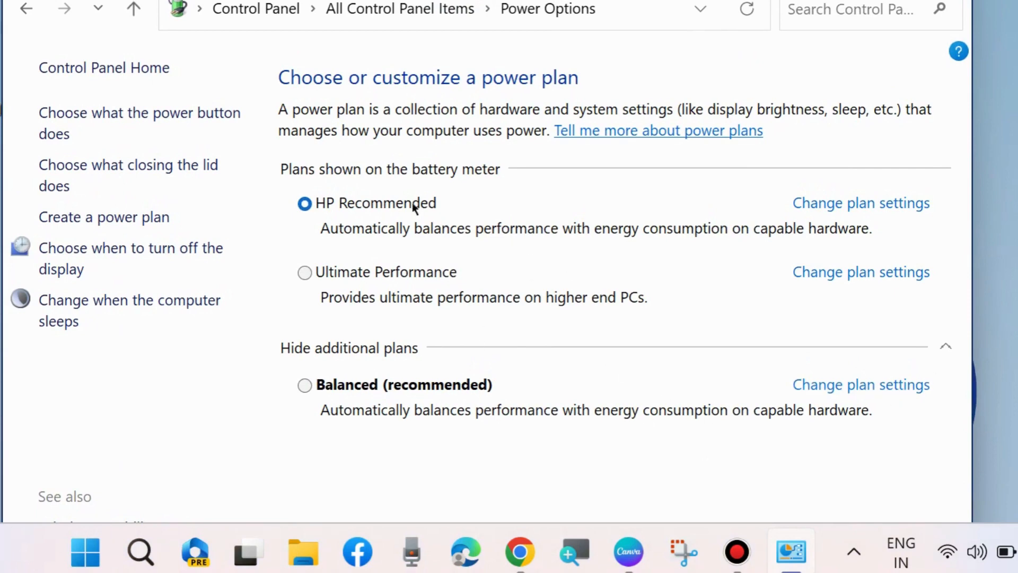
- Open Change plan settings for the HP Recommended power plan
left_click(860, 203)
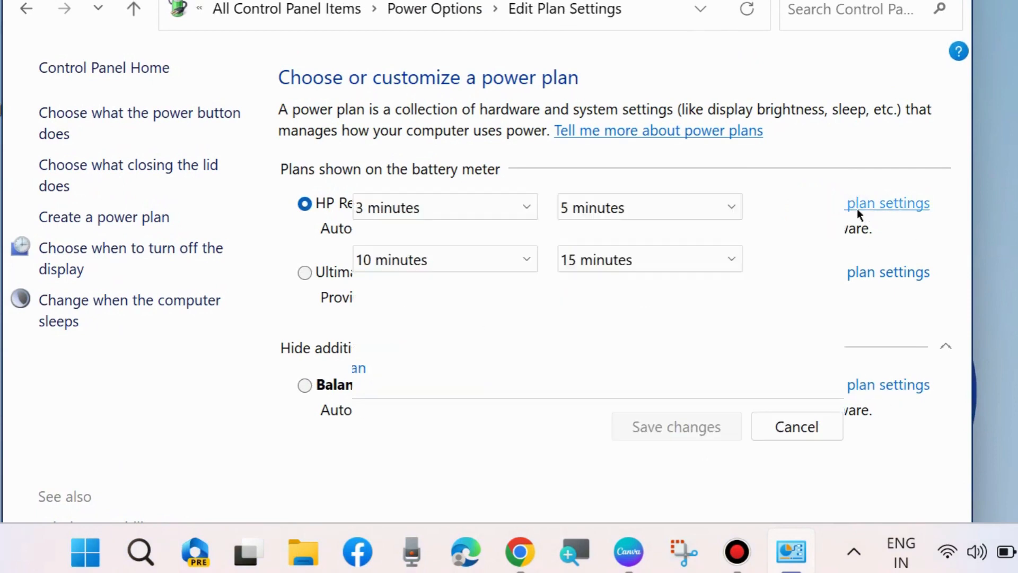
left_click(888, 203)
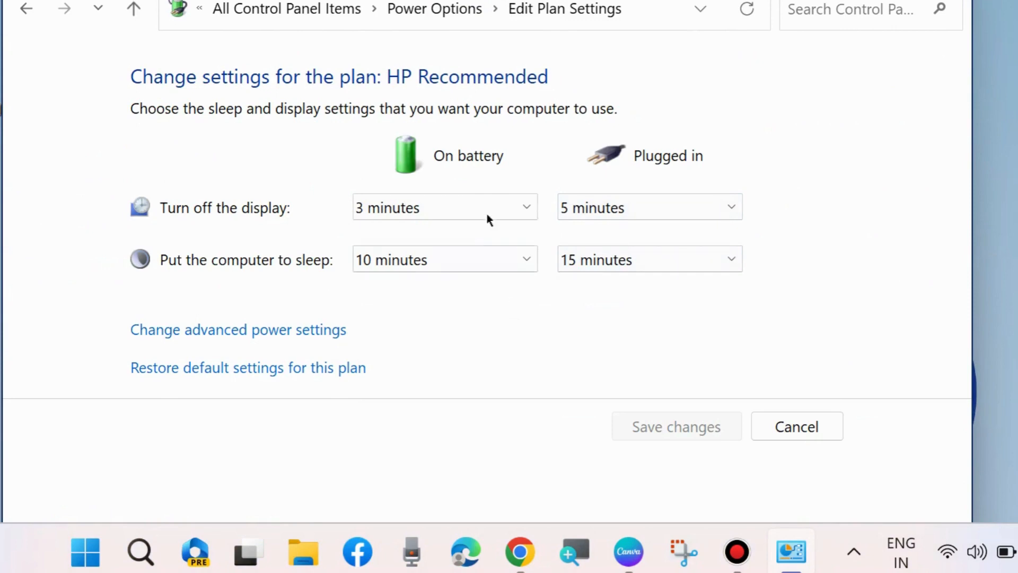
mouse_move(289, 351)
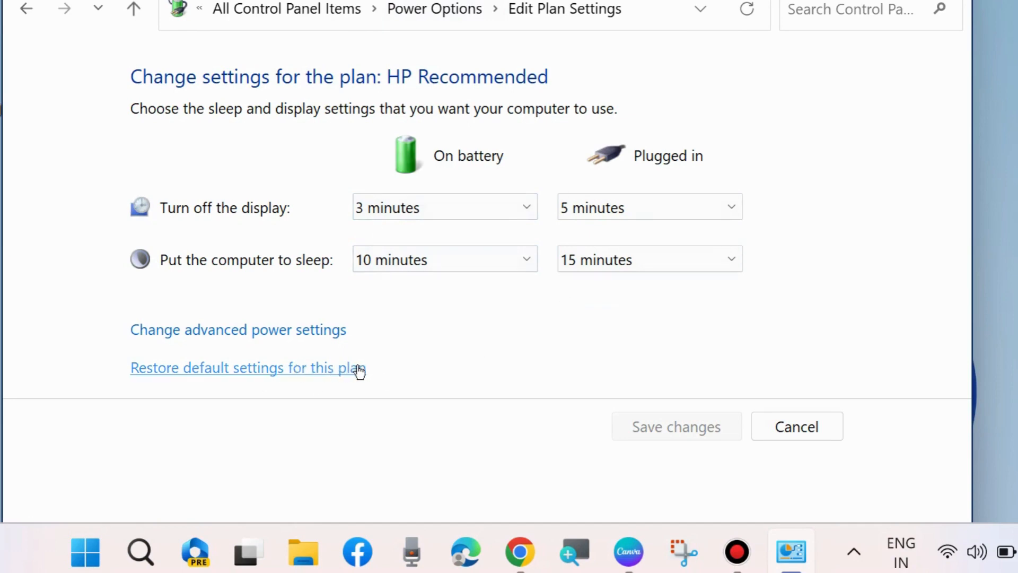
- In advanced power settings, set Minimum processor state (Plugged in) to 5%
left_click(238, 329)
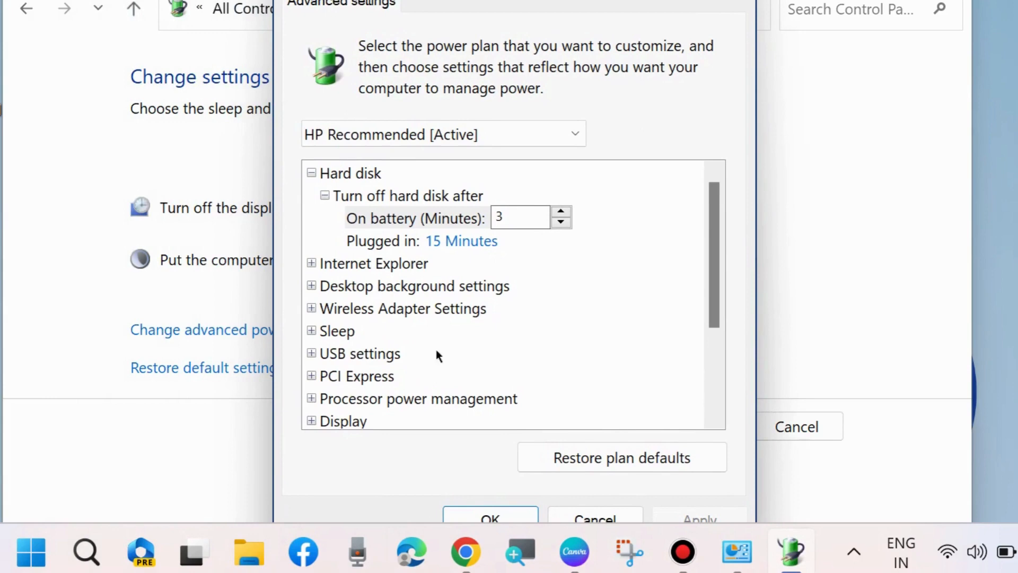
mouse_move(418, 398)
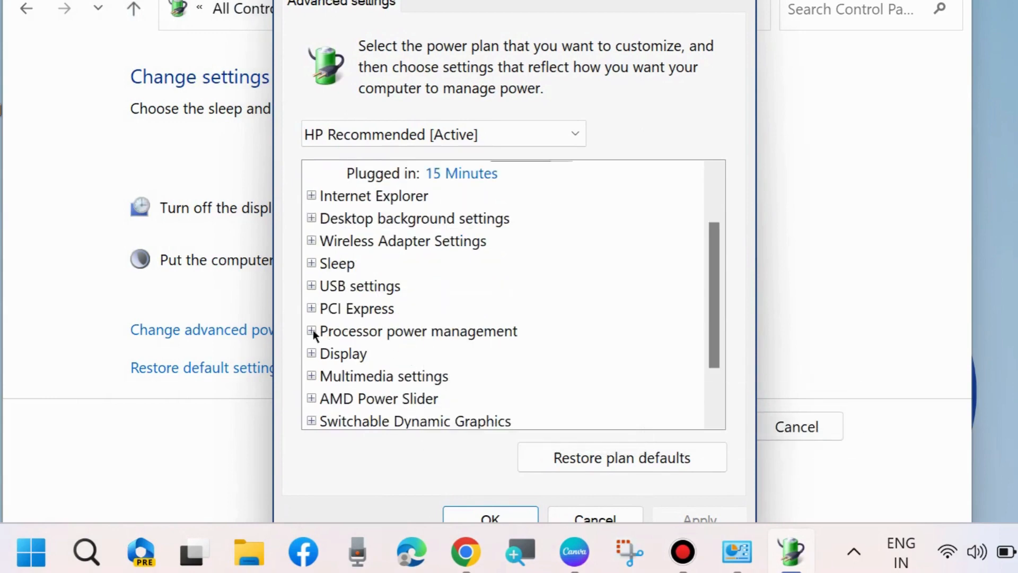
left_click(311, 330)
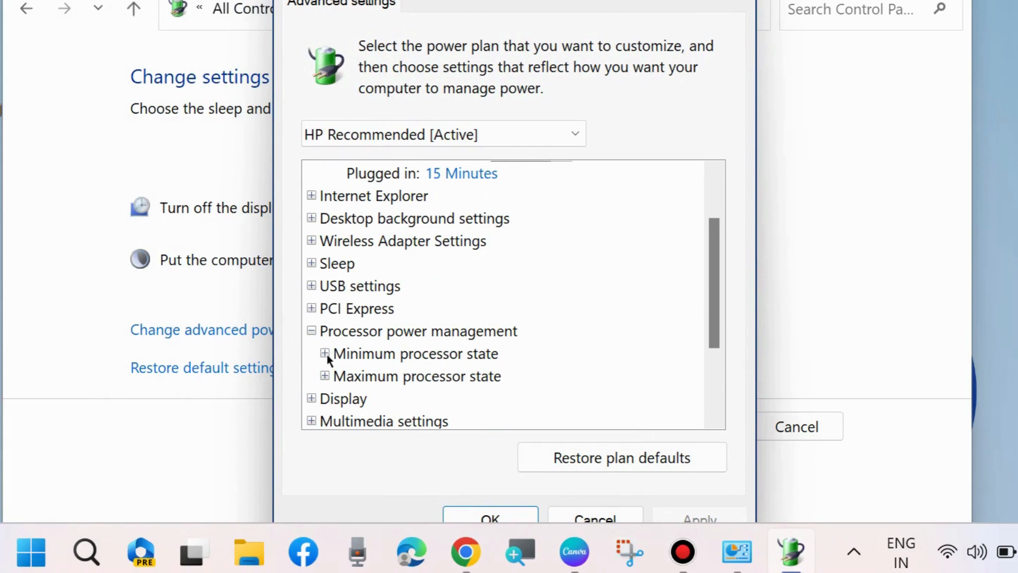
left_click(324, 353)
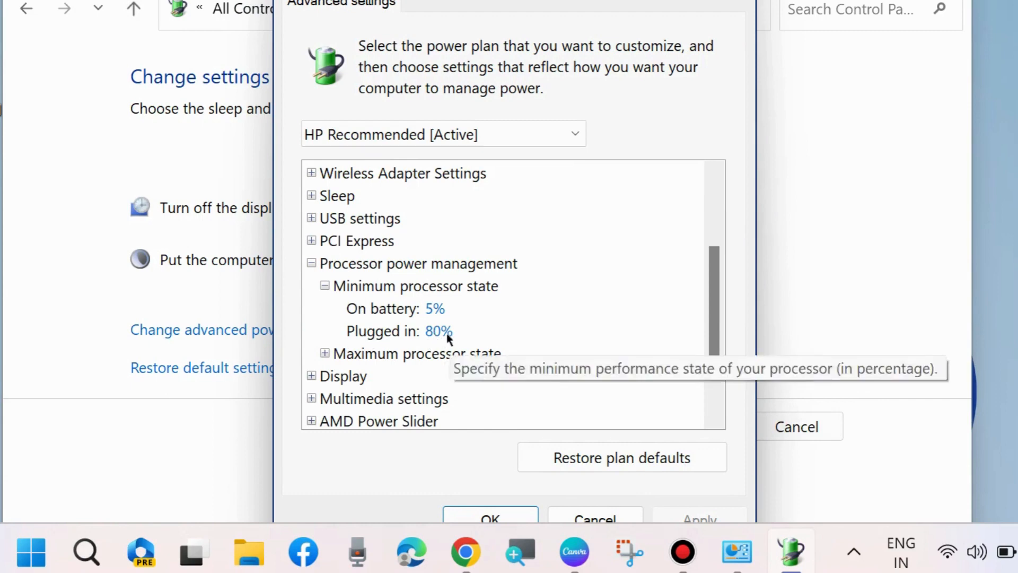
mouse_move(436, 315)
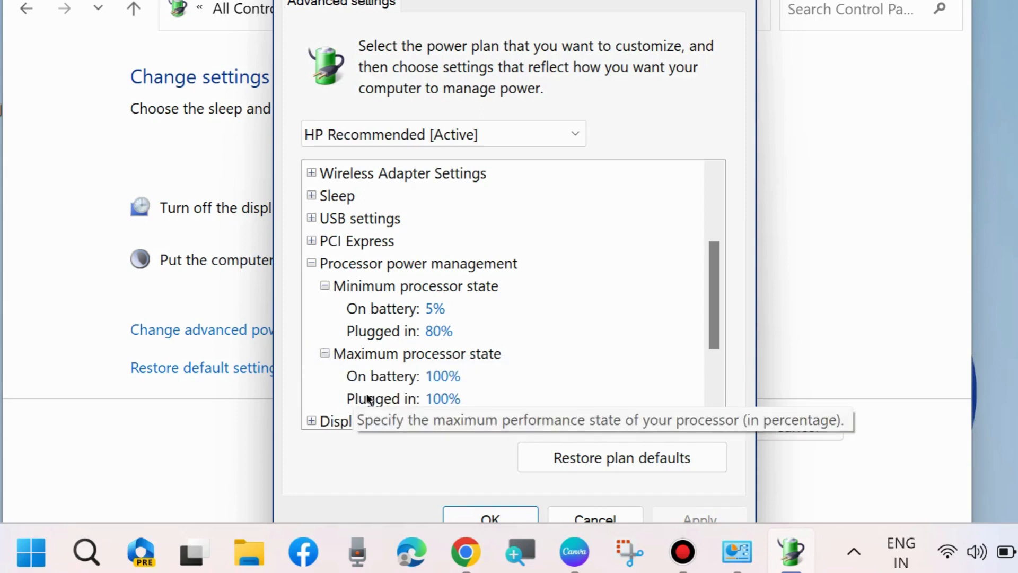
mouse_move(409, 403)
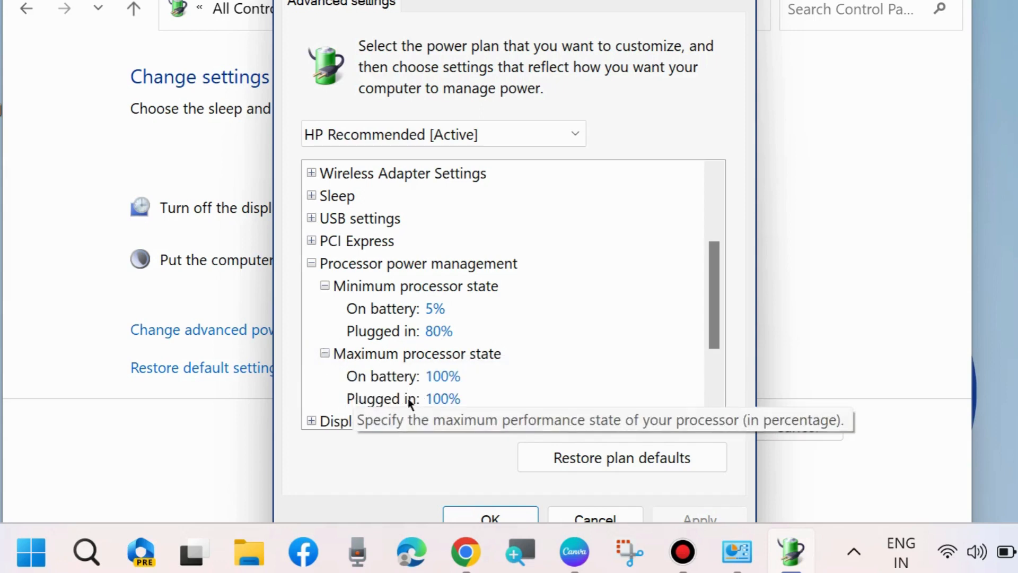
mouse_move(590, 236)
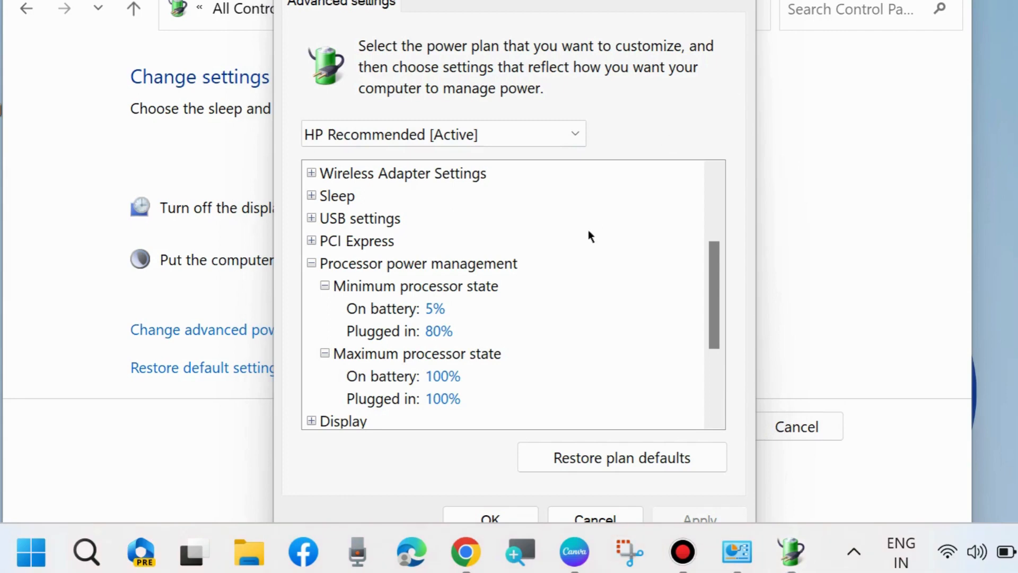
mouse_move(422, 338)
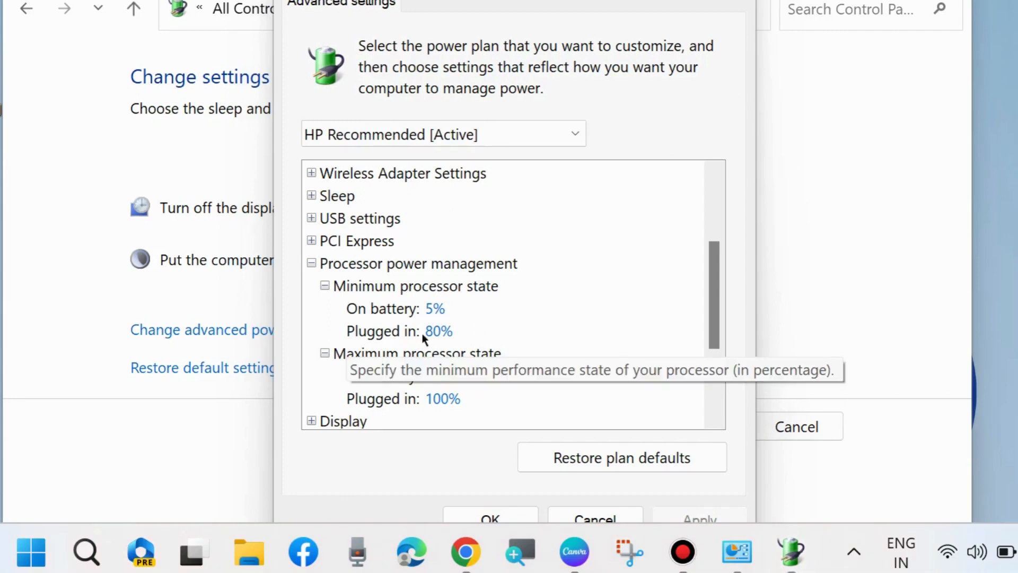
left_click(438, 331)
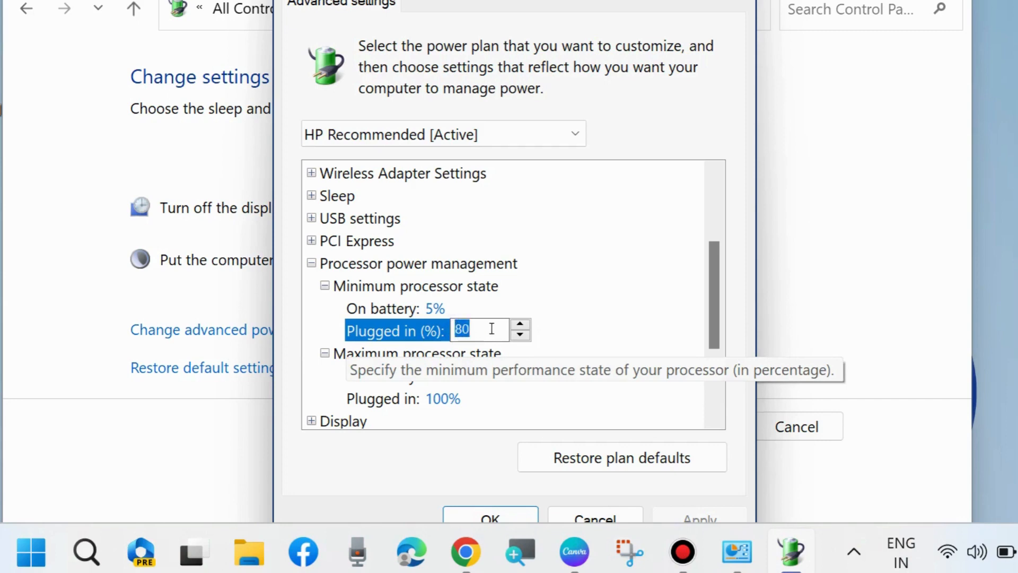
type("5")
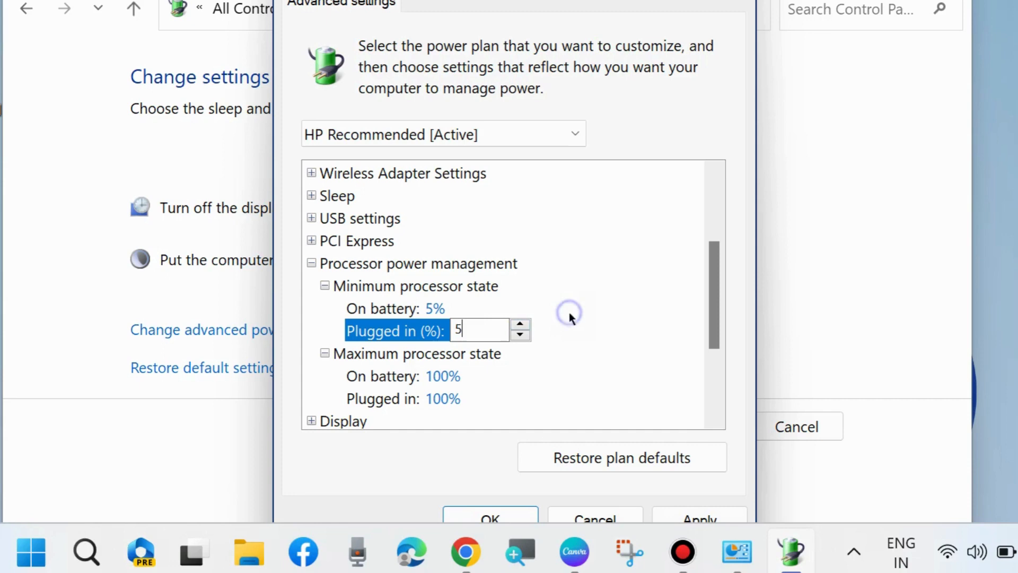
- Save the processor setting and return to the Power Options plans list
scroll("down", 3)
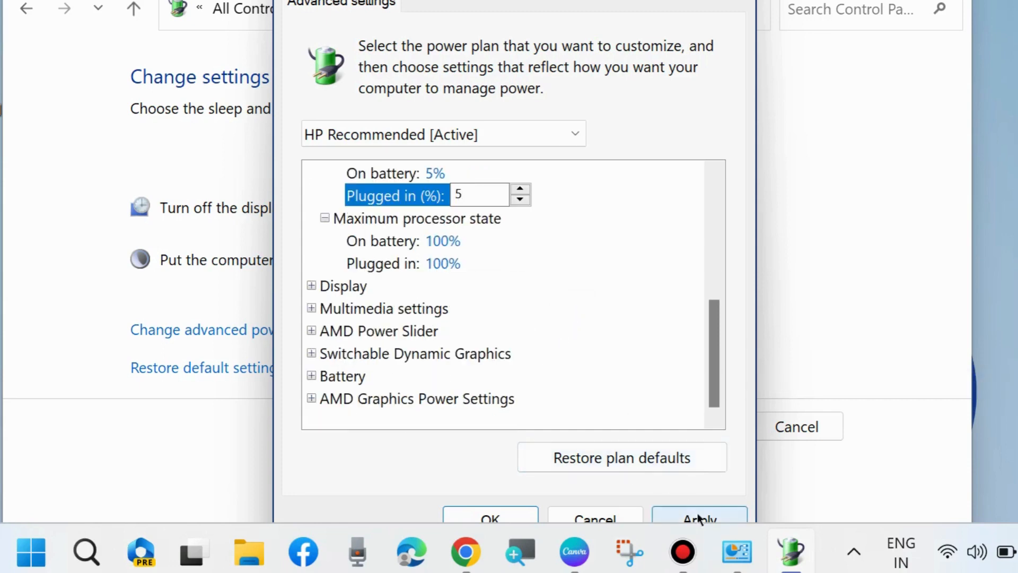
mouse_move(514, 503)
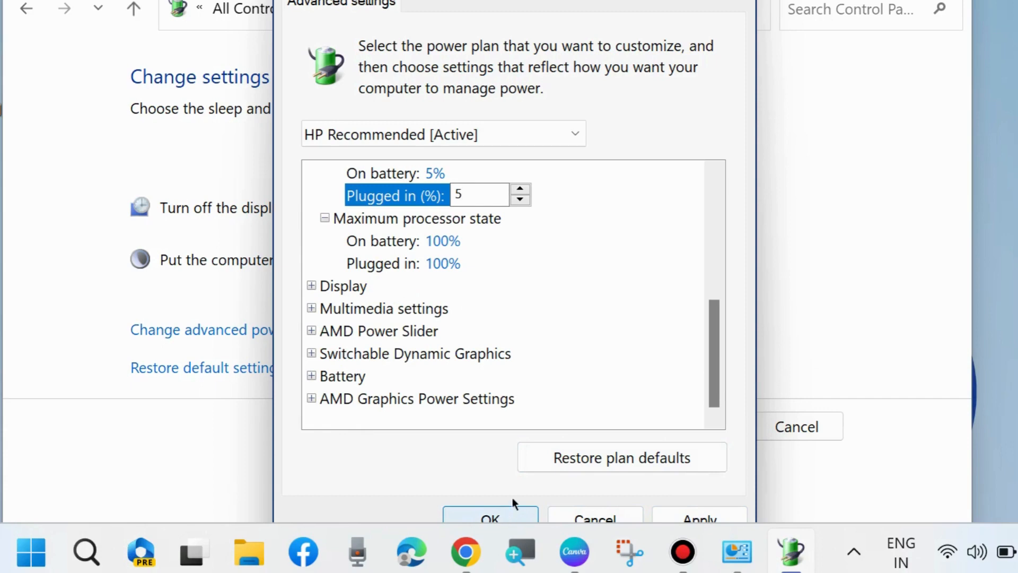
left_click(490, 518)
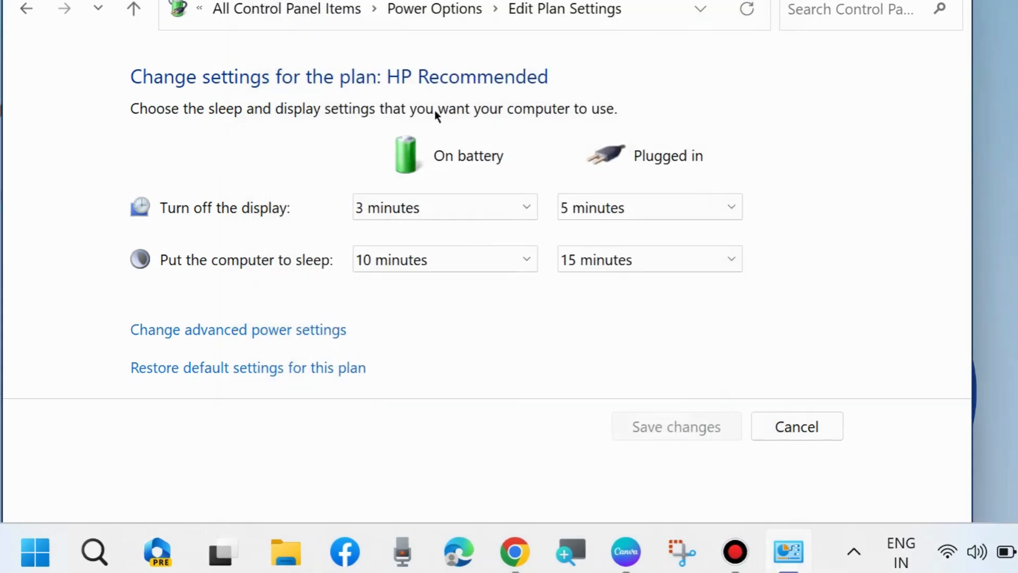
left_click(25, 10)
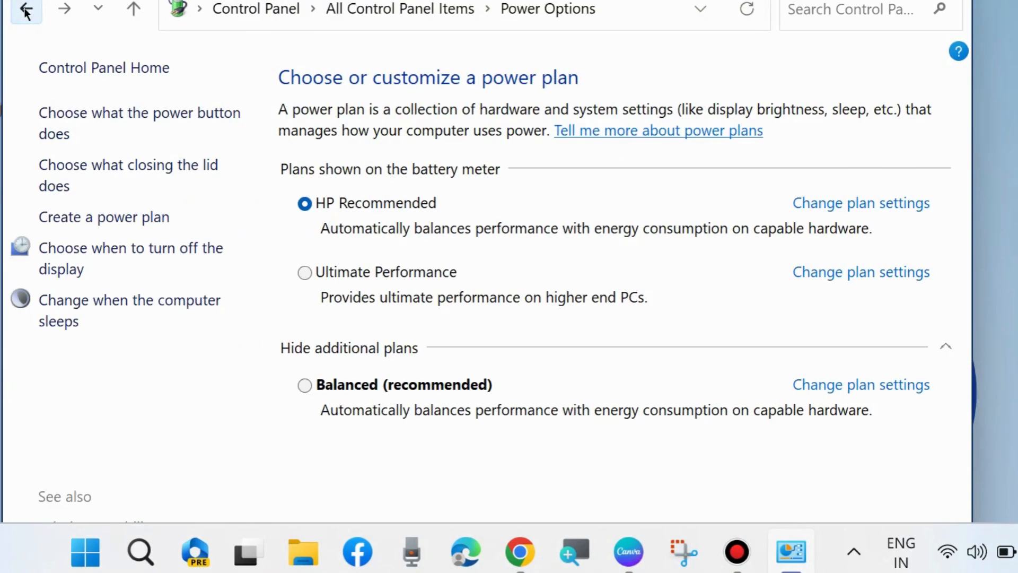
mouse_move(160, 123)
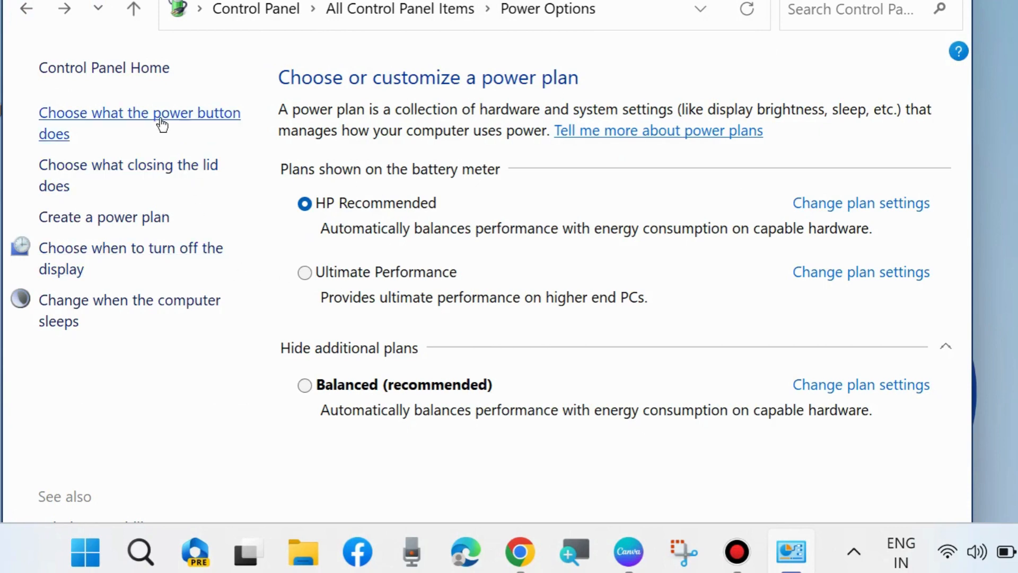
- In shutdown settings, unlock the options, uncheck 'Turn on fast startup' and save changes
left_click(139, 123)
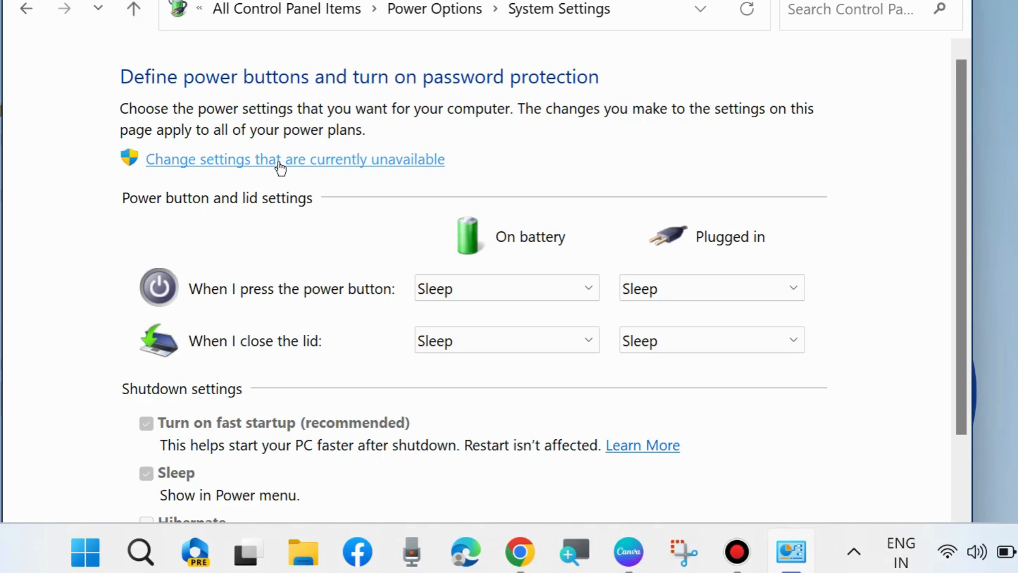
left_click(281, 159)
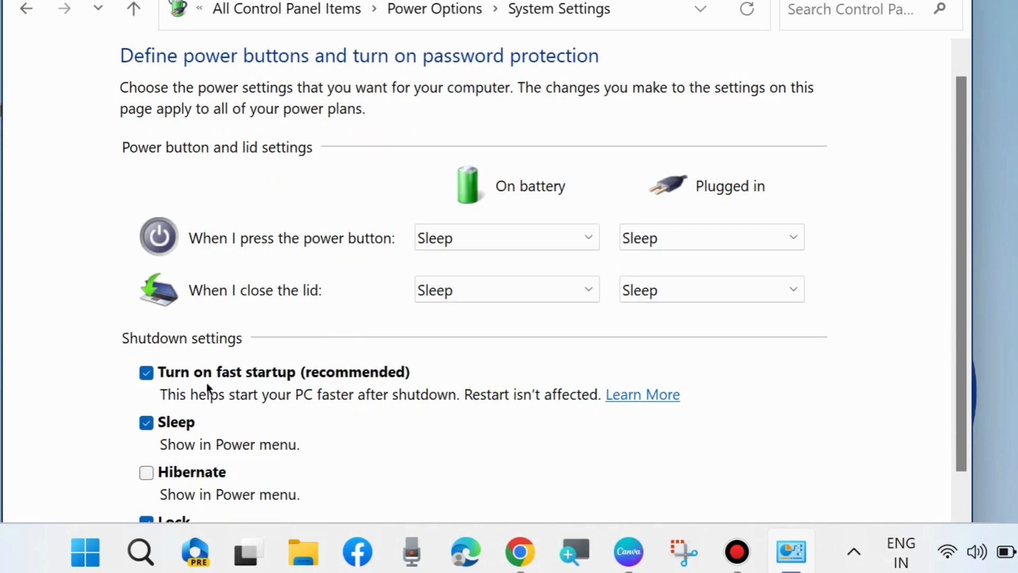
scroll("down", 3)
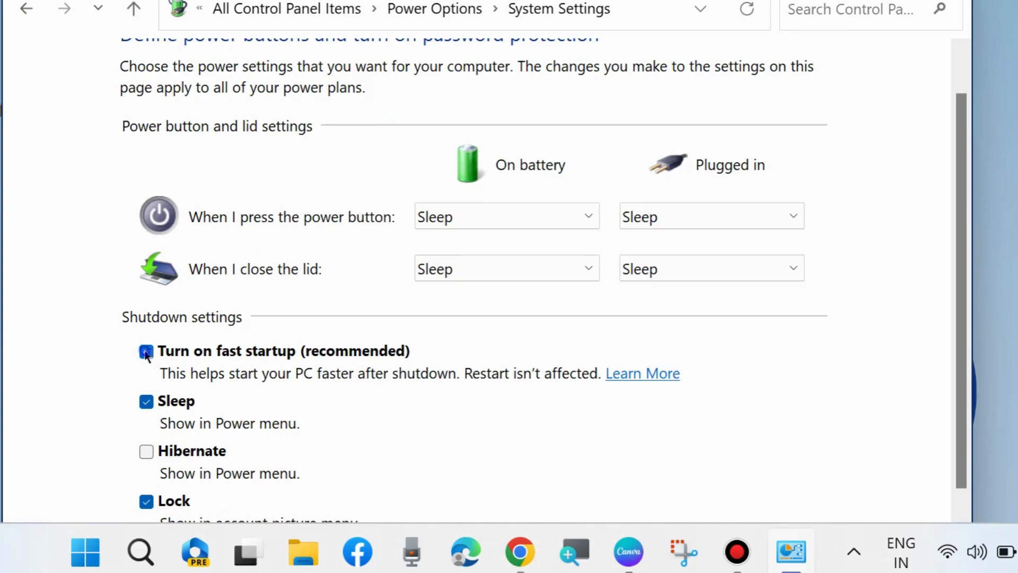
left_click(147, 351)
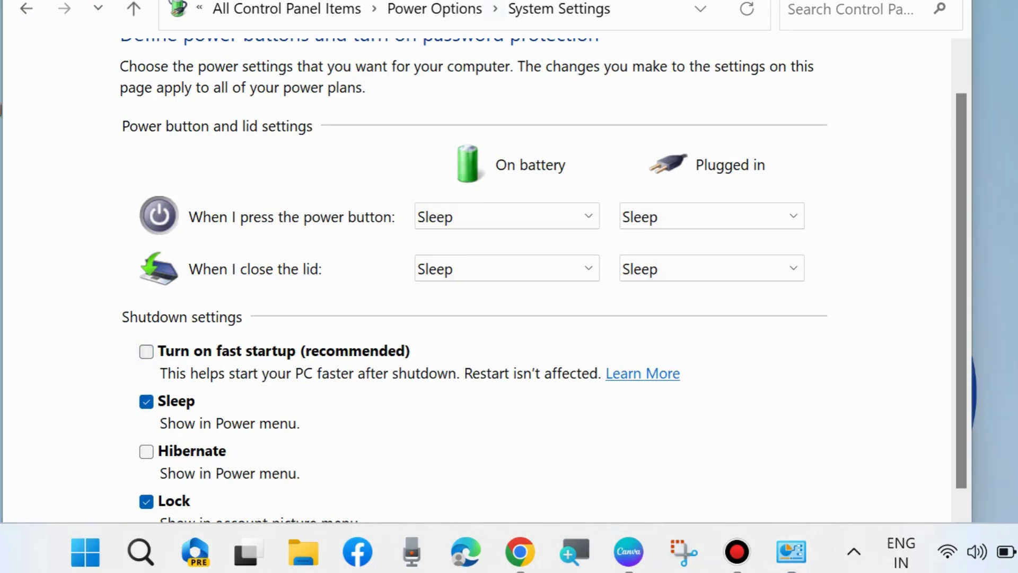
scroll("down", 3)
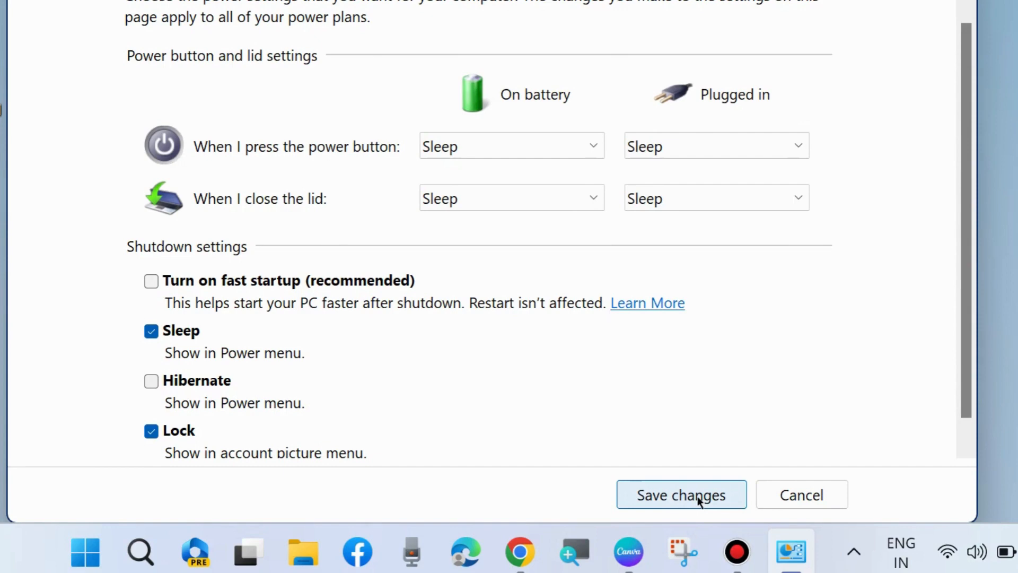
left_click(681, 494)
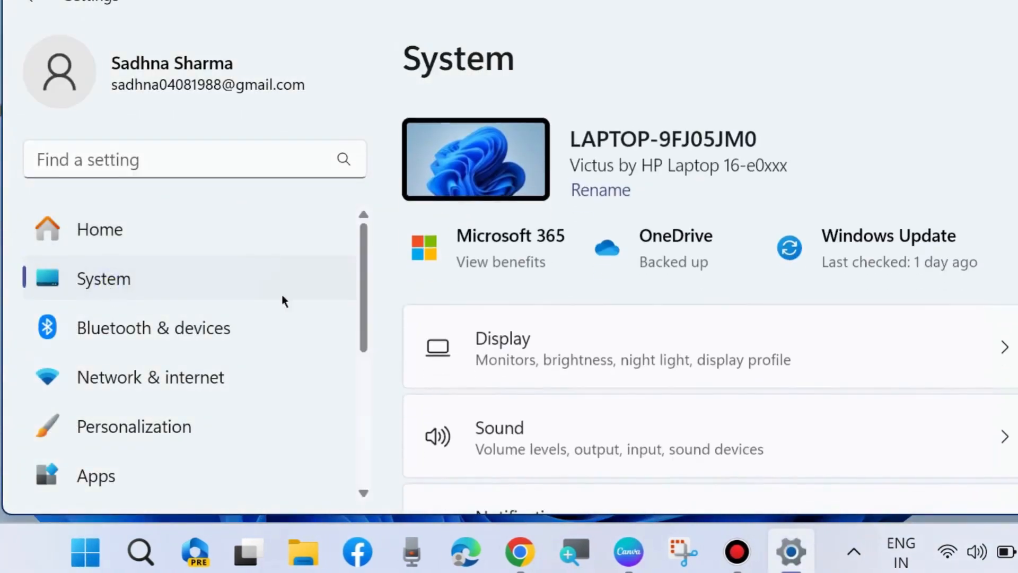
- From Settings System > About, open Advanced system settings (System Properties)
scroll("down", 3)
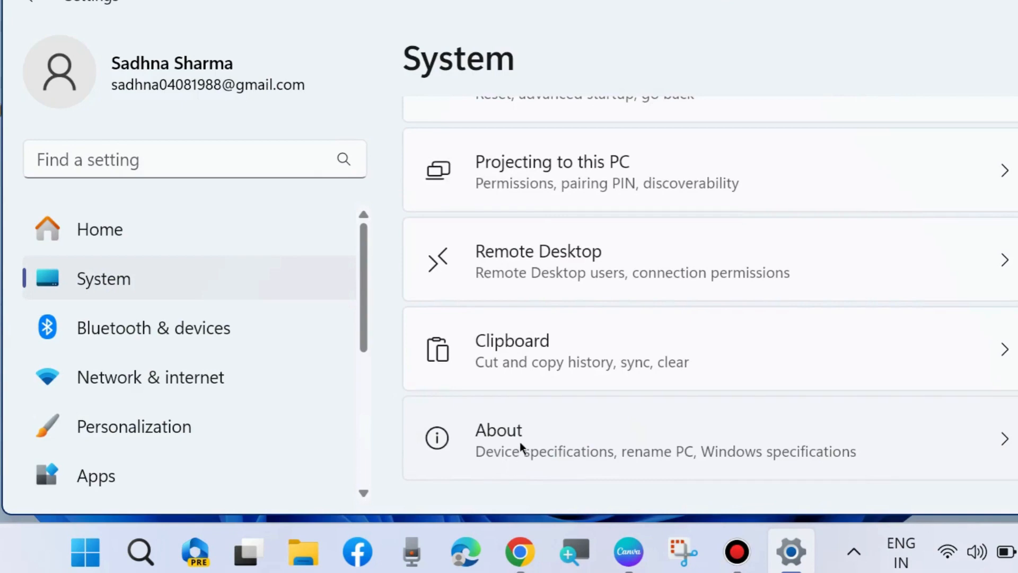
left_click(498, 430)
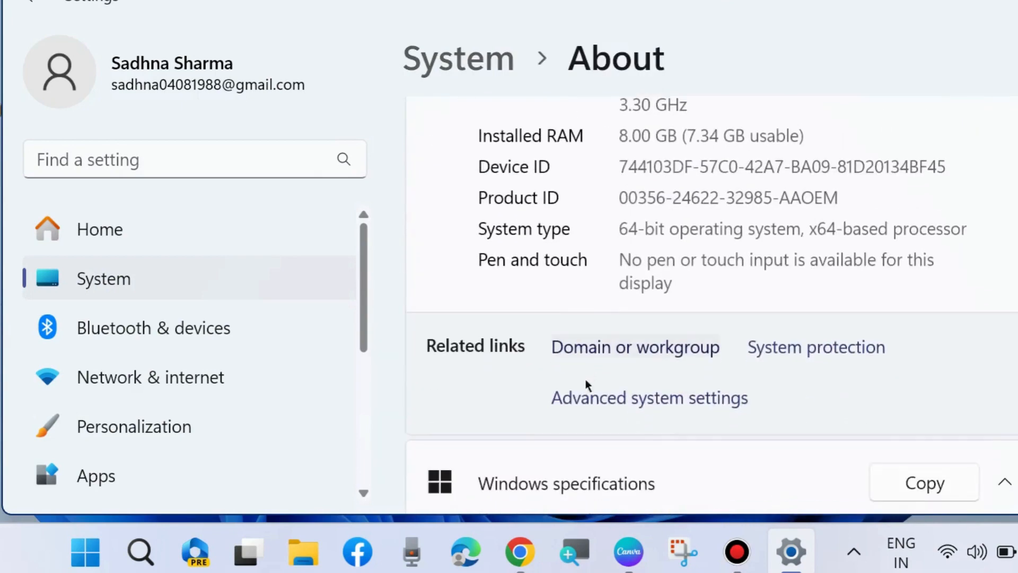
left_click(649, 398)
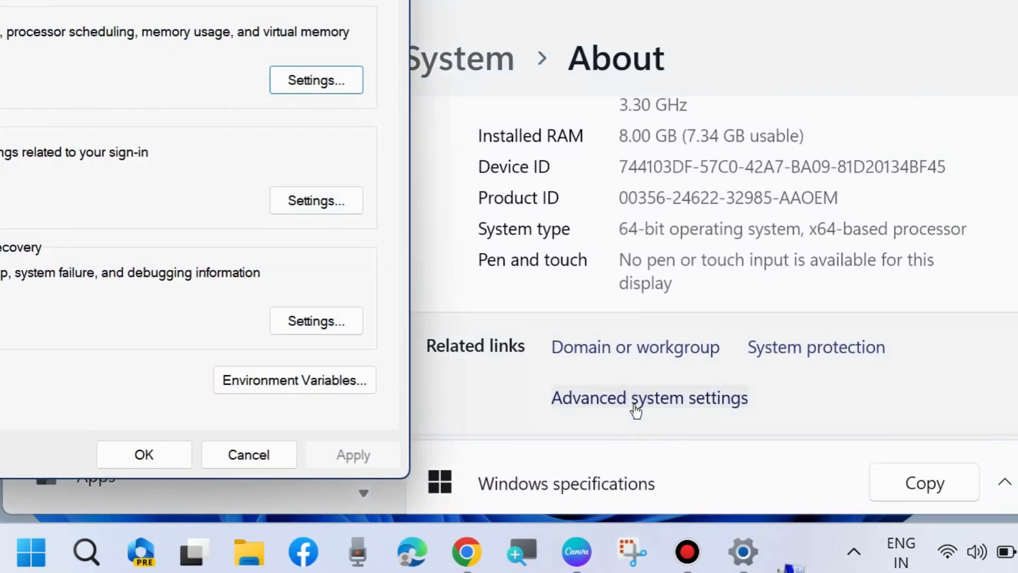
left_click(649, 398)
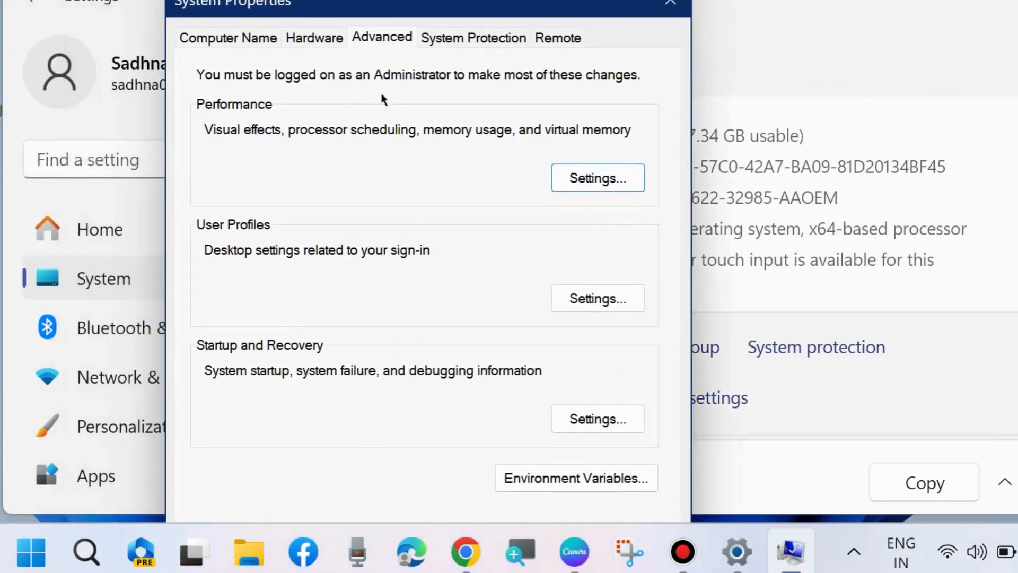
mouse_move(502, 182)
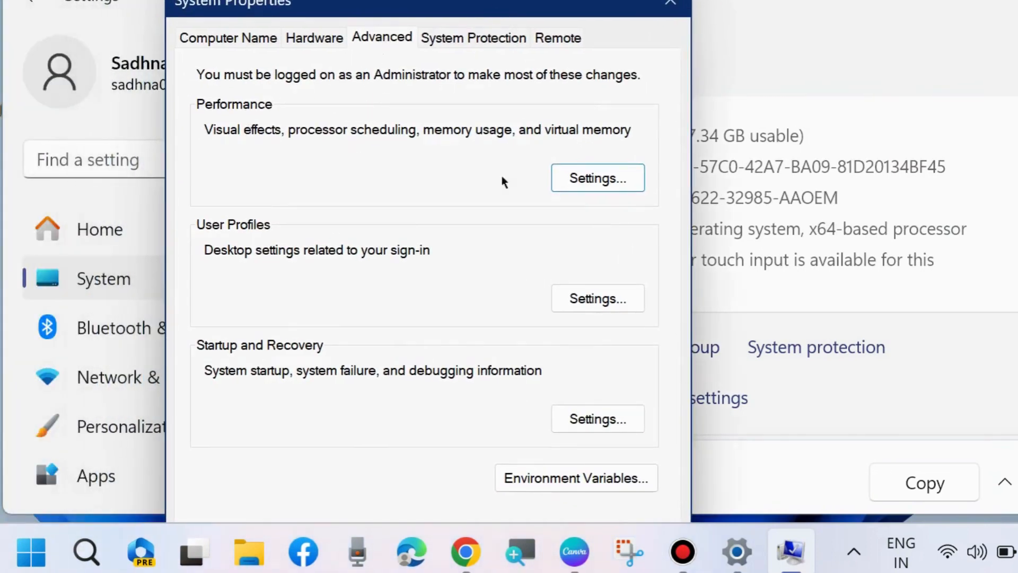
- Open Performance Options' Advanced tab and the Virtual Memory Change dialog
left_click(596, 177)
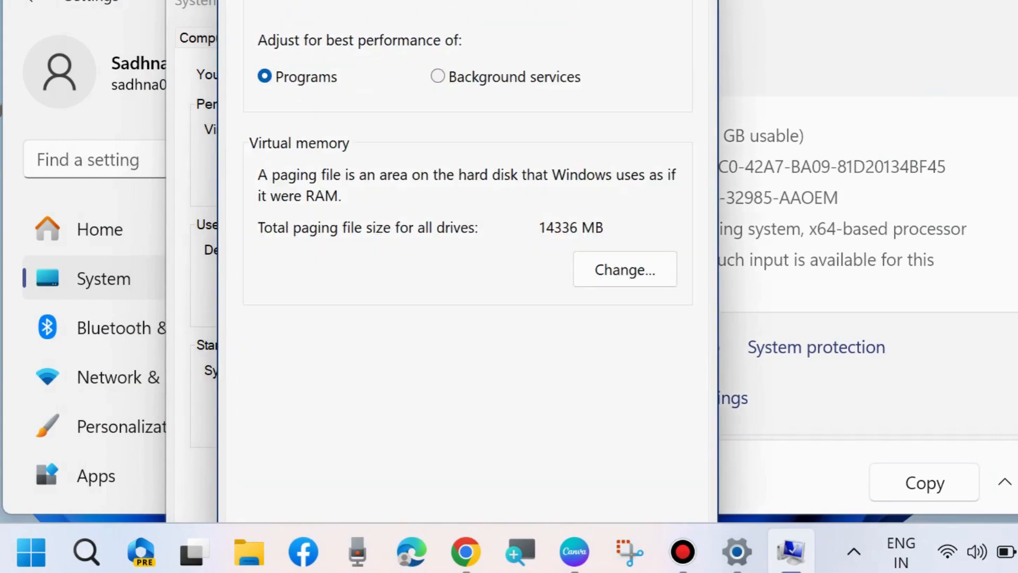
left_click(349, 73)
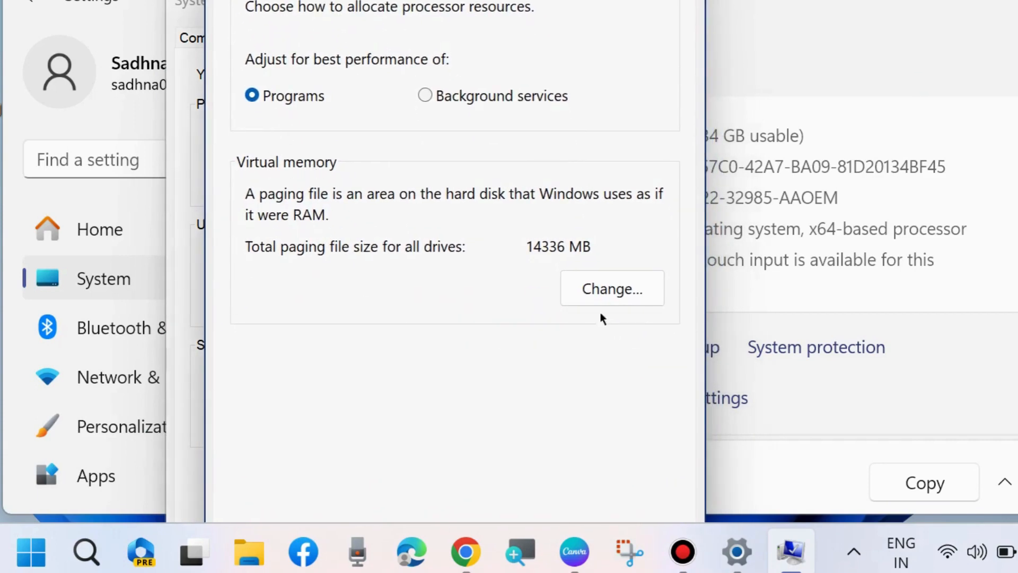
left_click(610, 289)
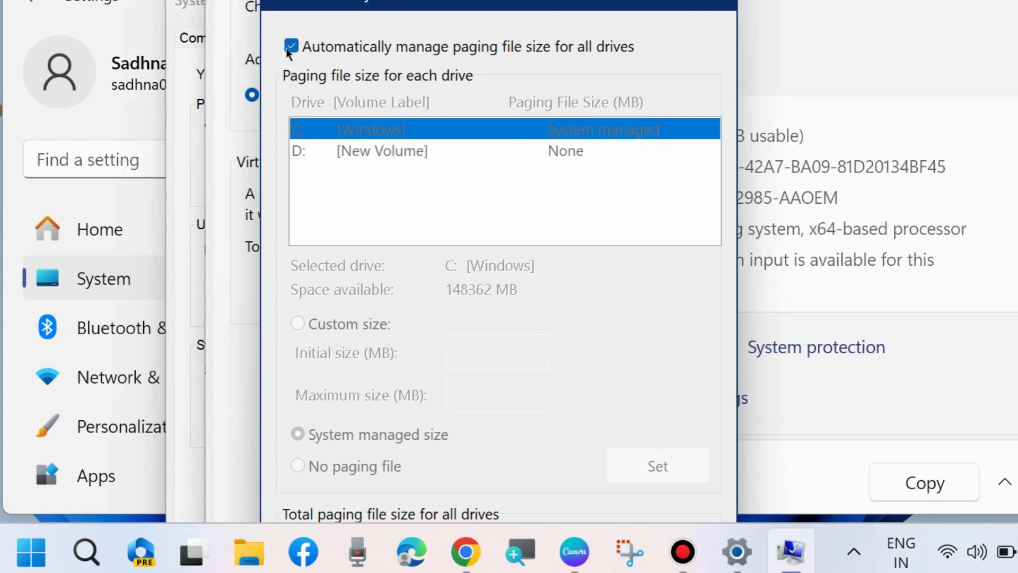
- Confirm automatic paging file management for all drives and accept the restart notice
scroll("down", 3)
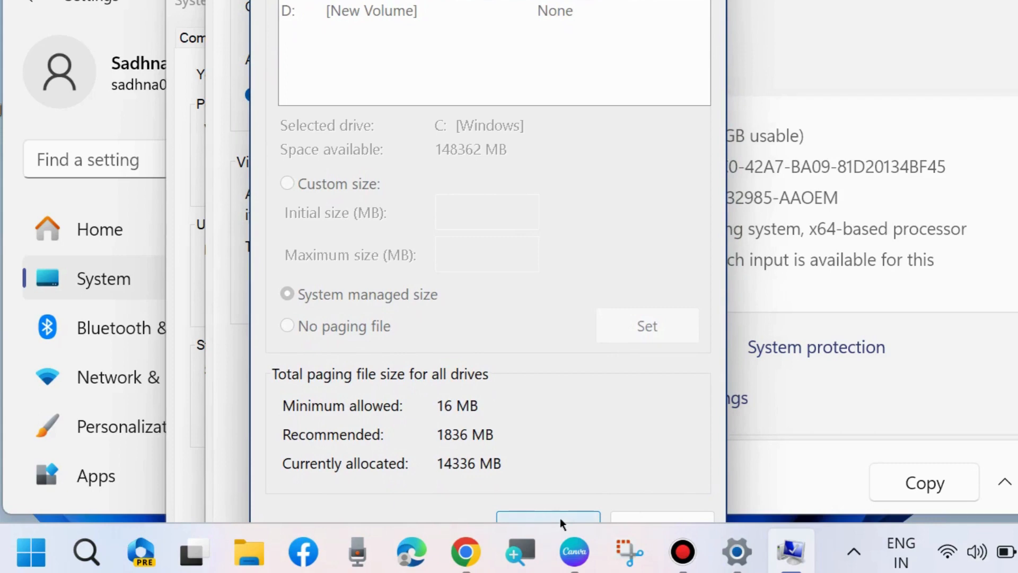
left_click(547, 520)
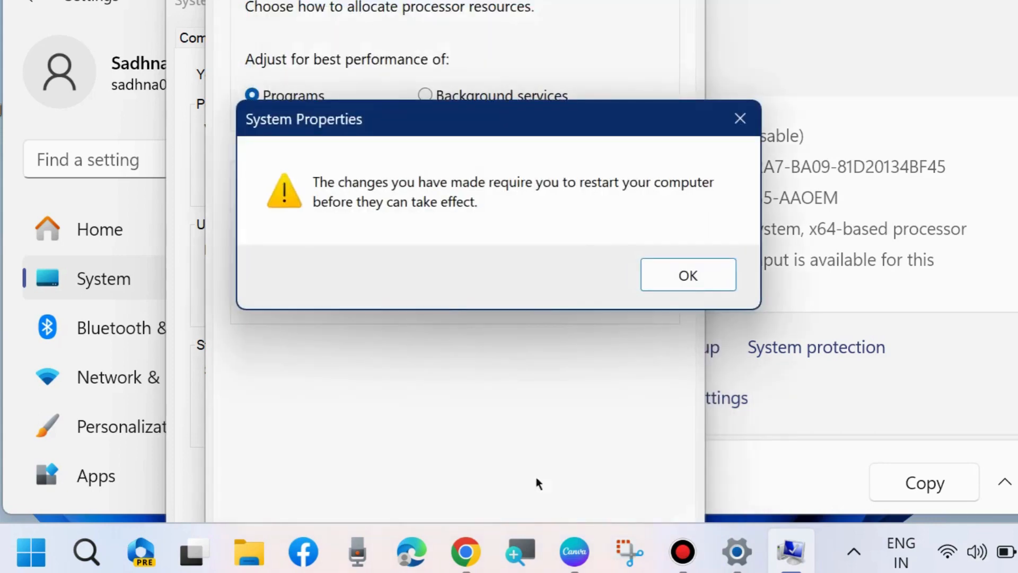
mouse_move(455, 218)
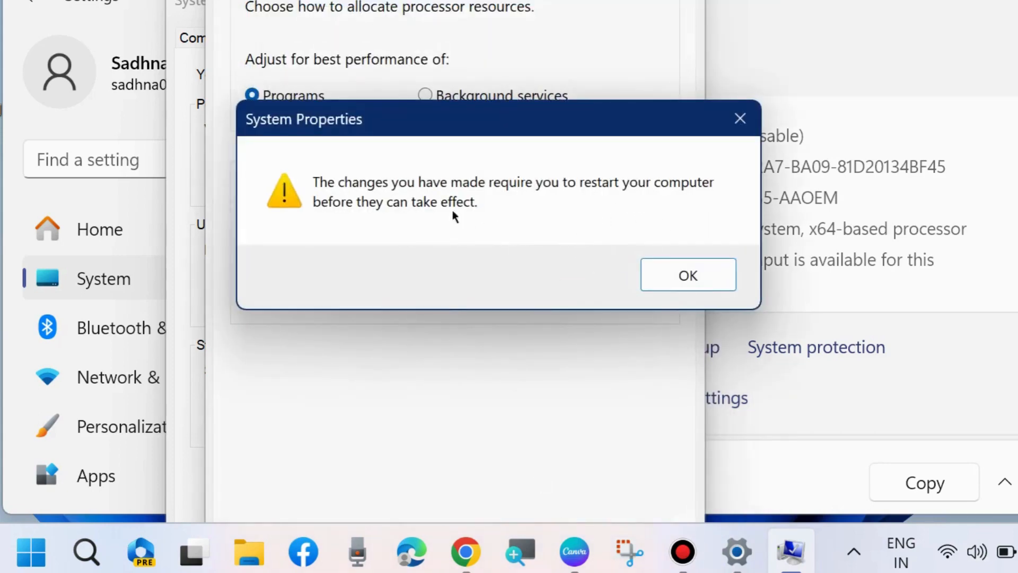
mouse_move(458, 257)
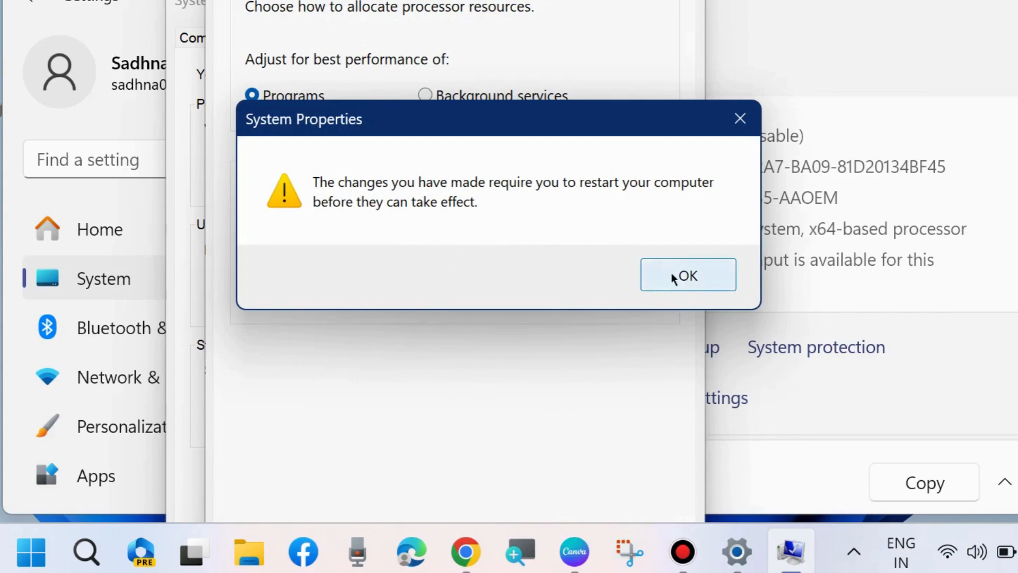
left_click(687, 273)
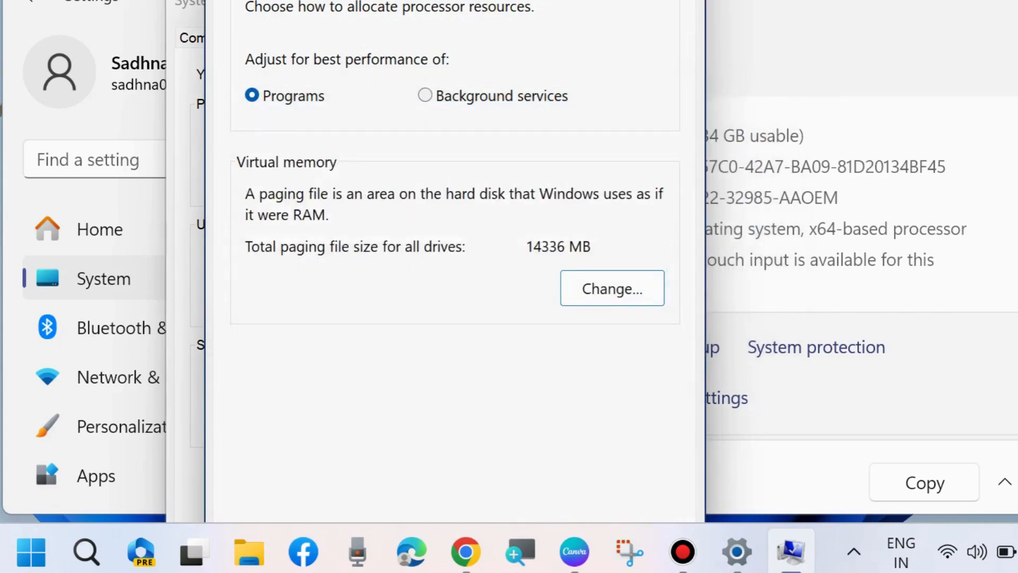